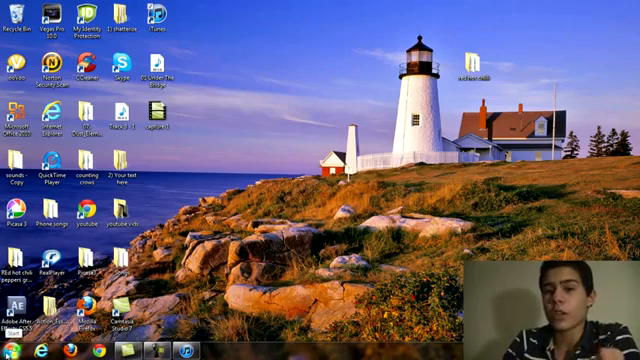
# Show the computer's drives and connected devices in Explorer
pyautogui.click(12, 344)
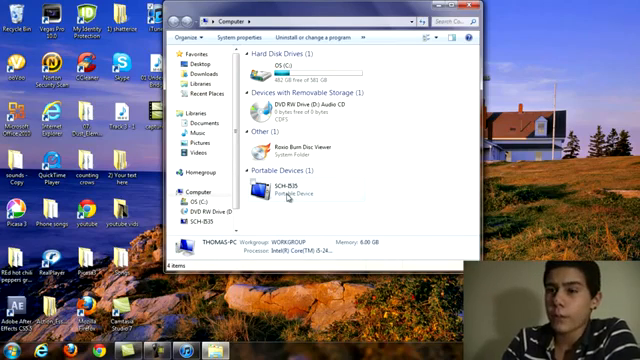
pyautogui.moveTo(288, 200)
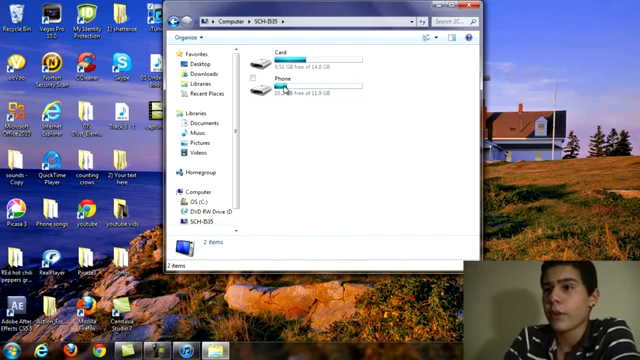
# Browse into the phone's internal storage and look through its folder list
pyautogui.doubleClick(290, 80)
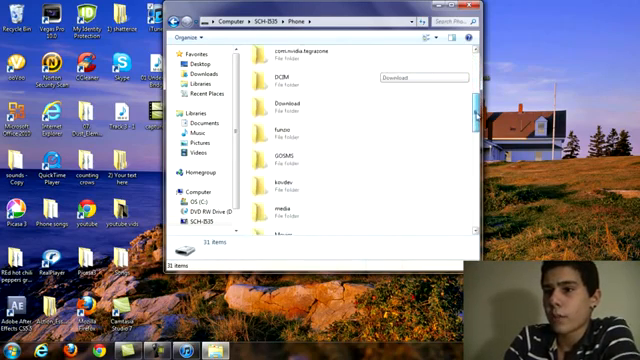
pyautogui.scroll(-3)
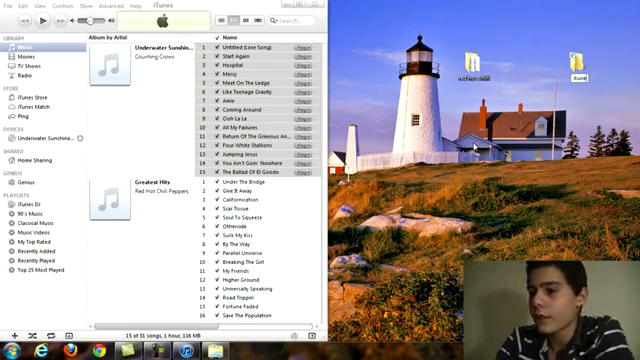
# Select the Counting Crows album tracks in iTunes for copying to the desktop folder
pyautogui.click(576, 64)
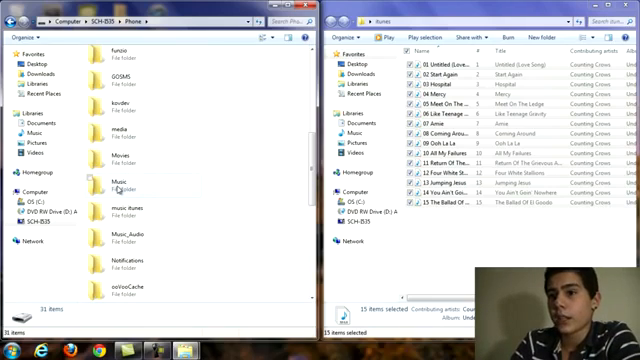
# Drop the songs into the phone's Music folder, choosing 'Yes, convert and copy (recommended)'
pyautogui.doubleClick(104, 180)
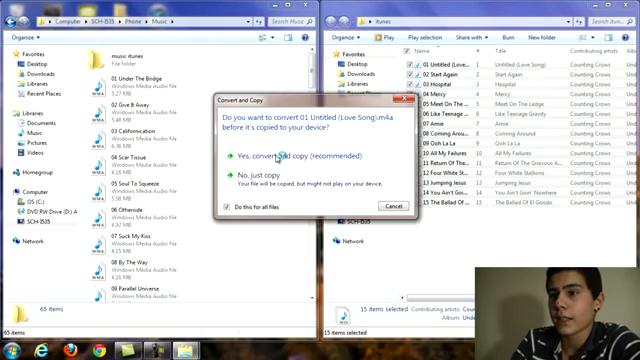
pyautogui.click(310, 156)
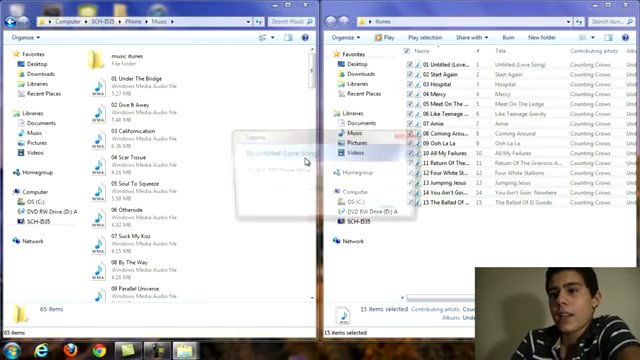